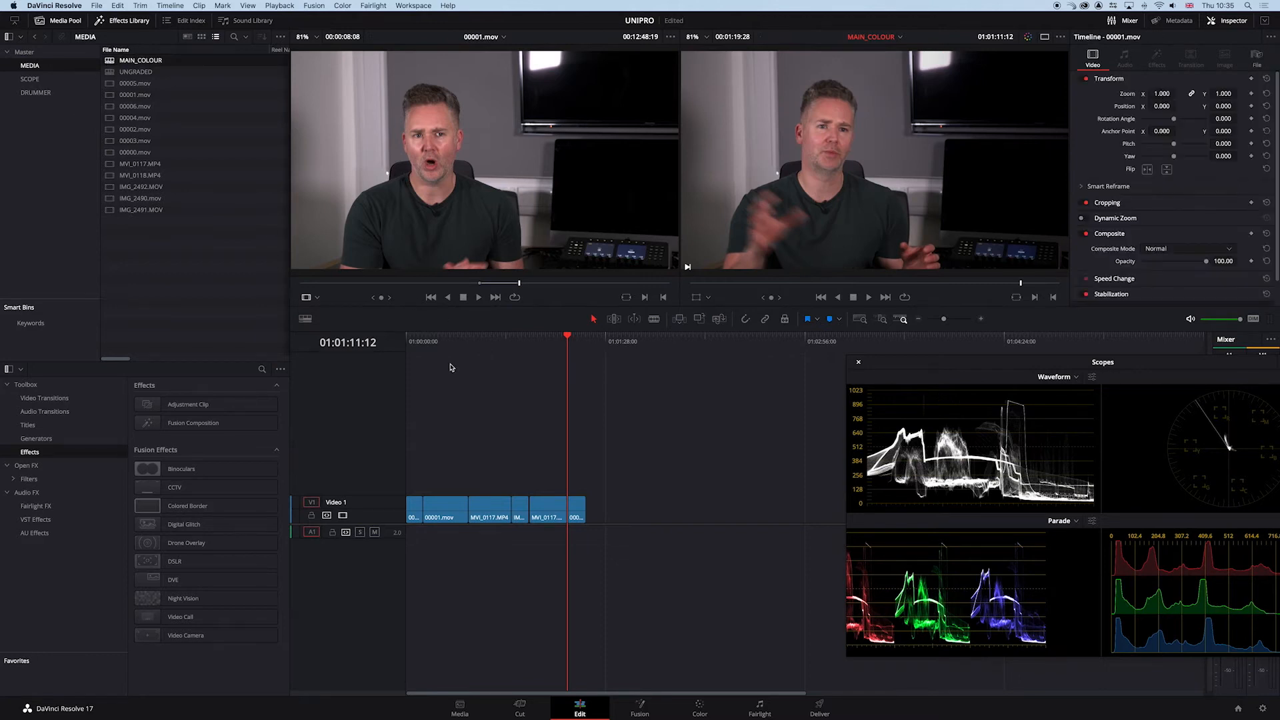
# Load the UNGRADED timeline from the Media Pool into the timeline viewer.
pyautogui.click(484, 335)
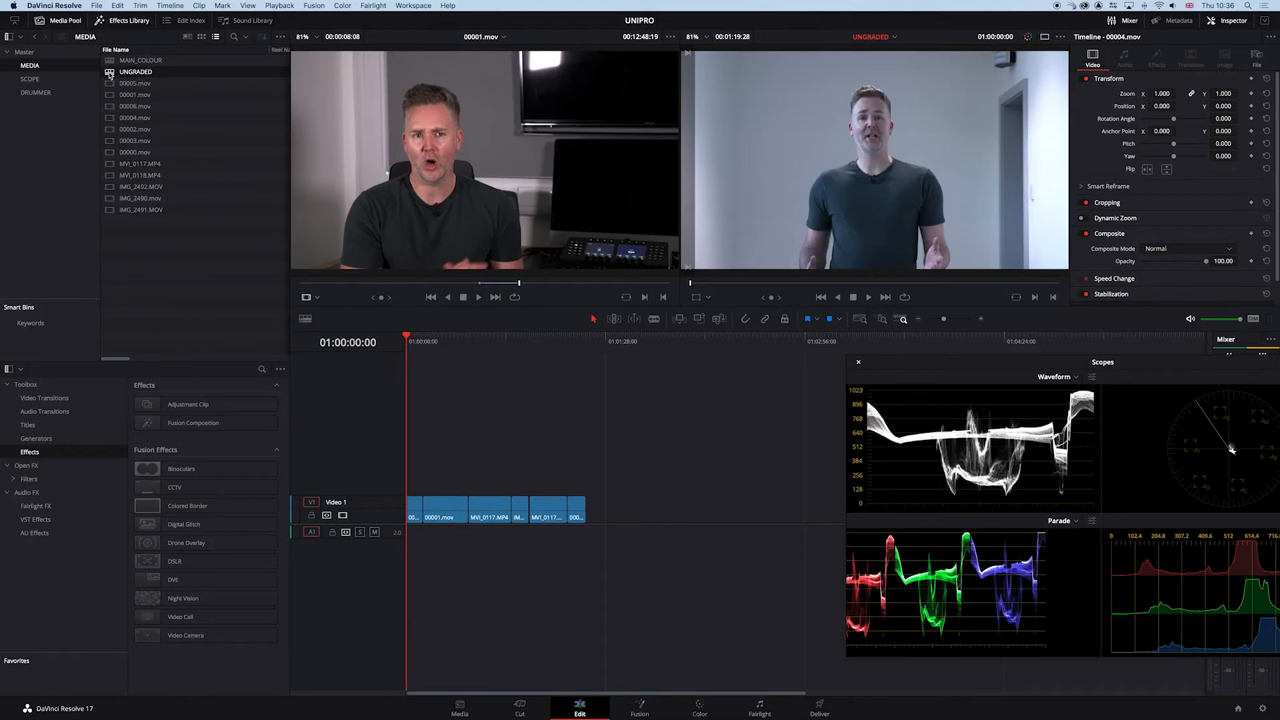
# Start ColorTrace on UNGRADED with MAIN_COLOUR from Local Database > guest > UNIPRO as source.
pyautogui.rightClick(135, 72)
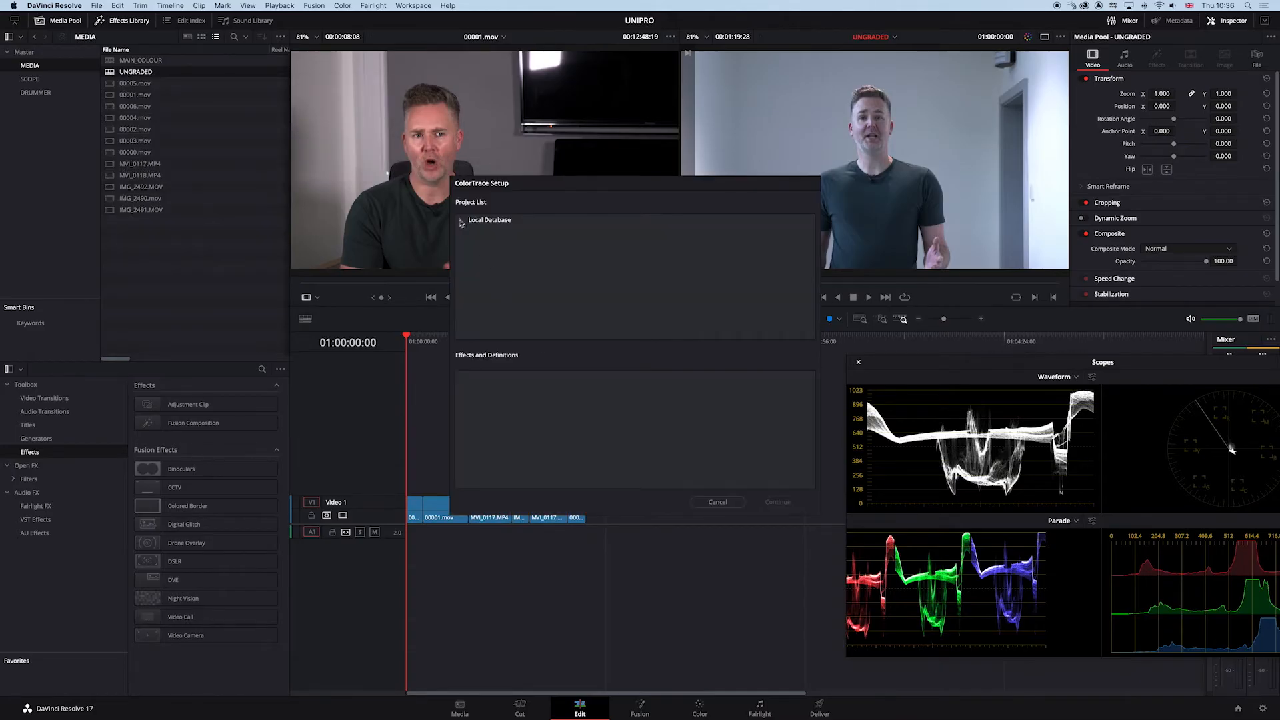
pyautogui.click(462, 220)
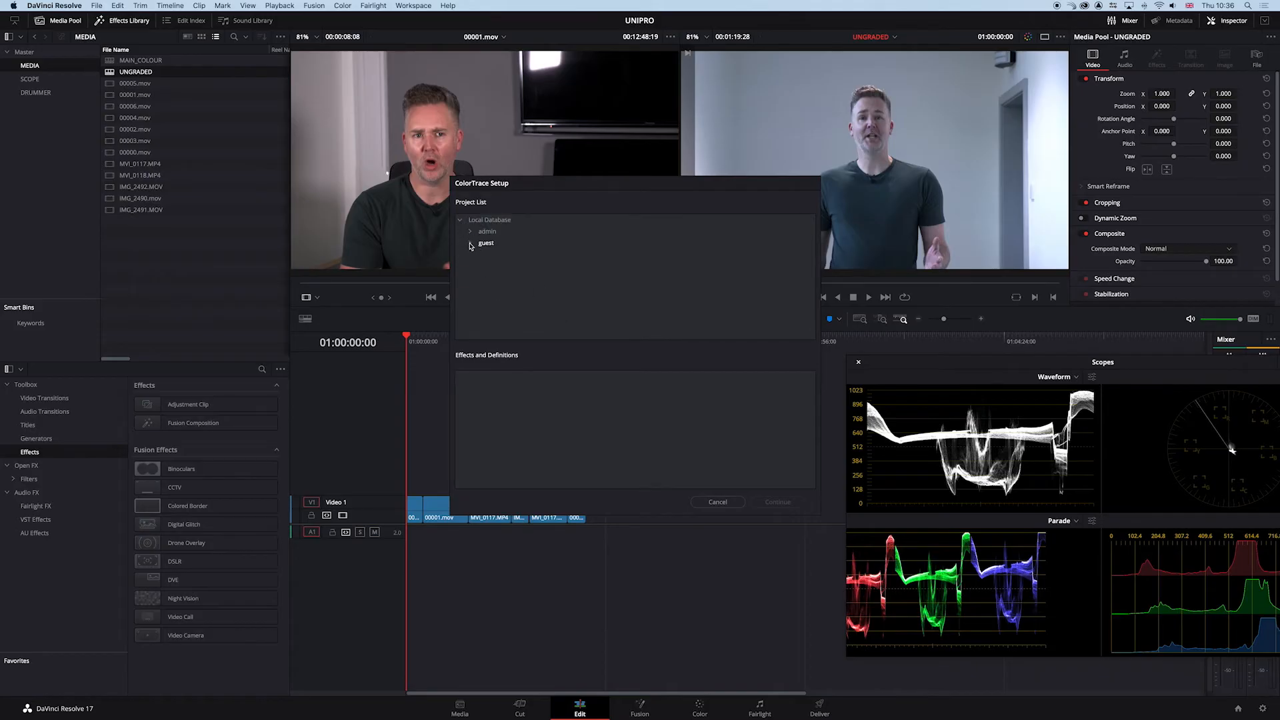
pyautogui.click(472, 242)
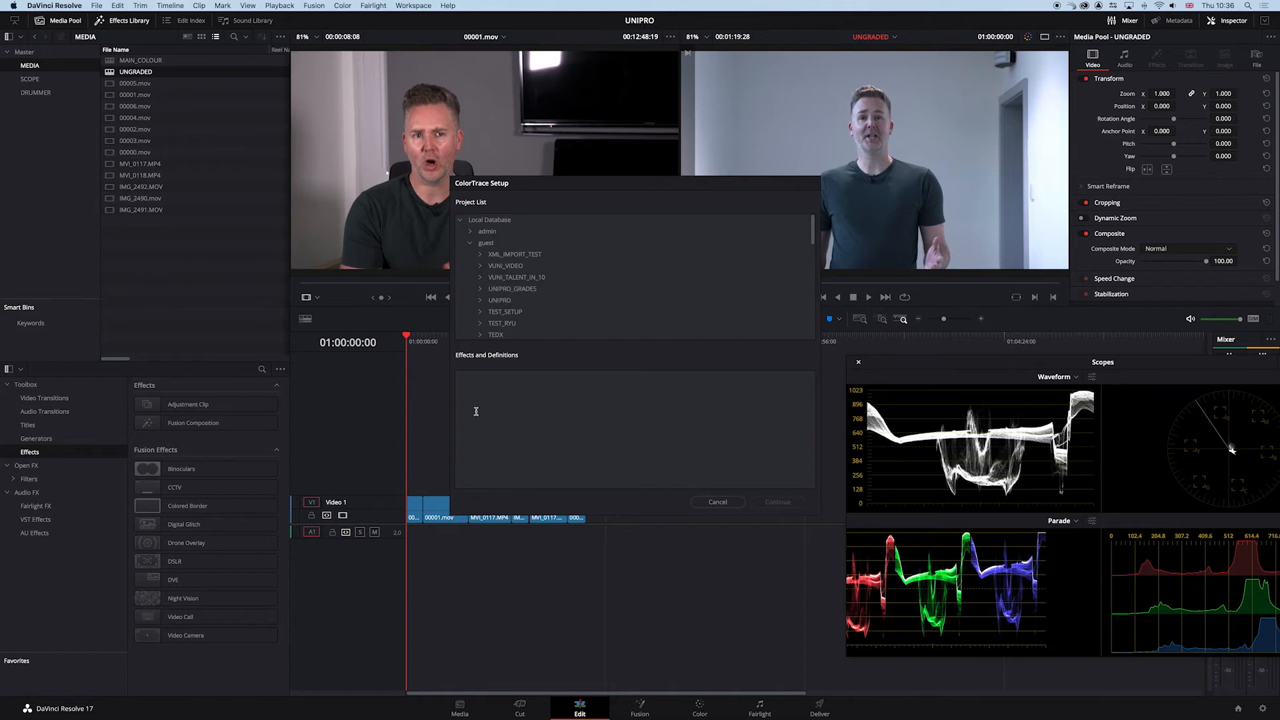
pyautogui.click(480, 300)
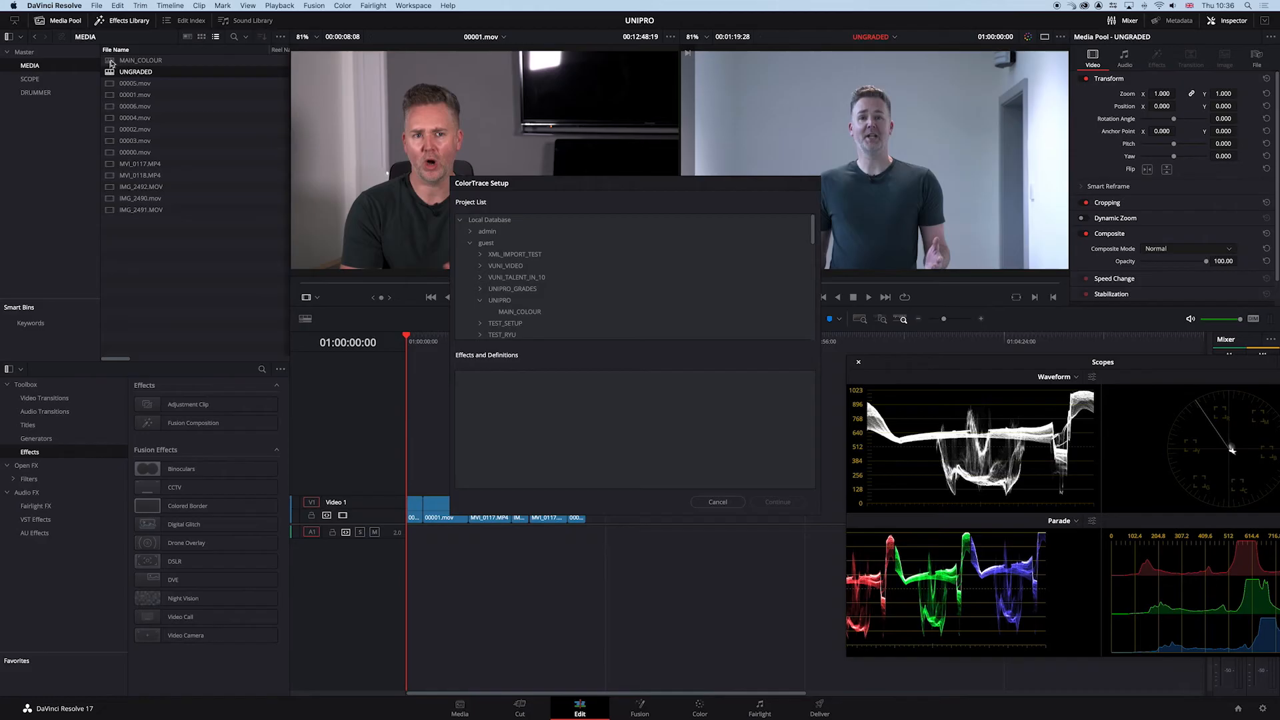
pyautogui.click(519, 312)
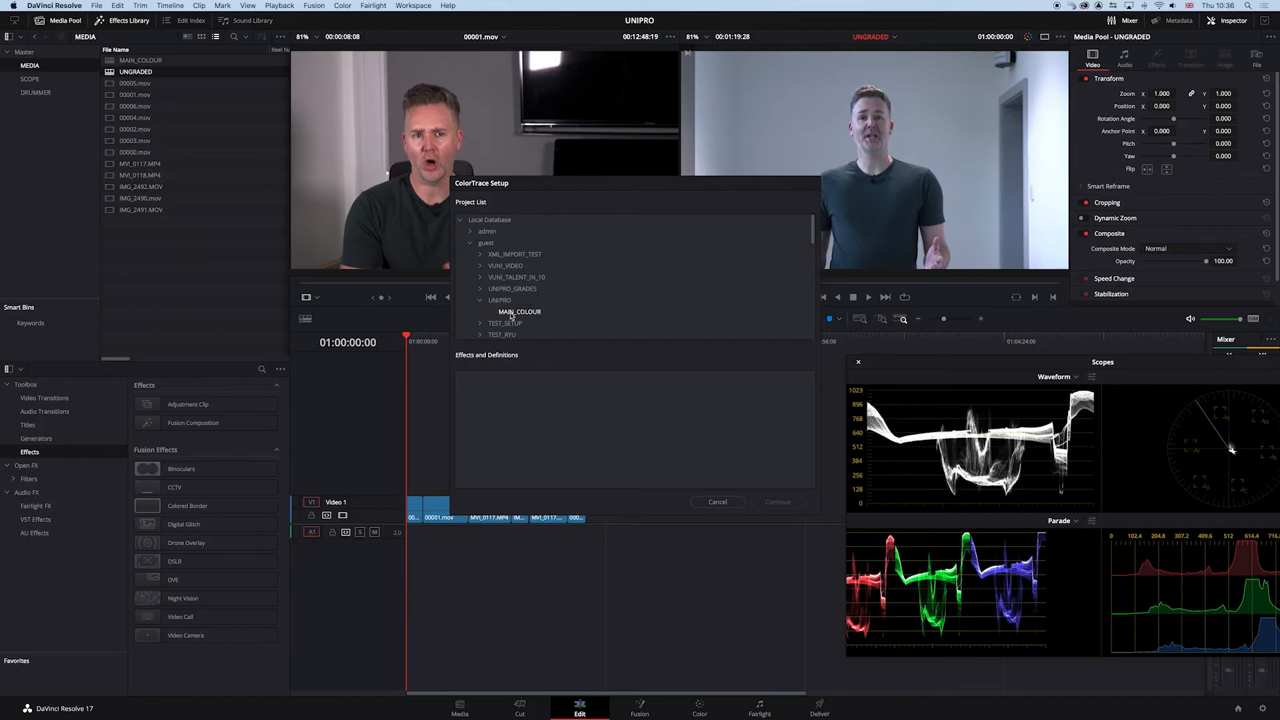
pyautogui.click(520, 312)
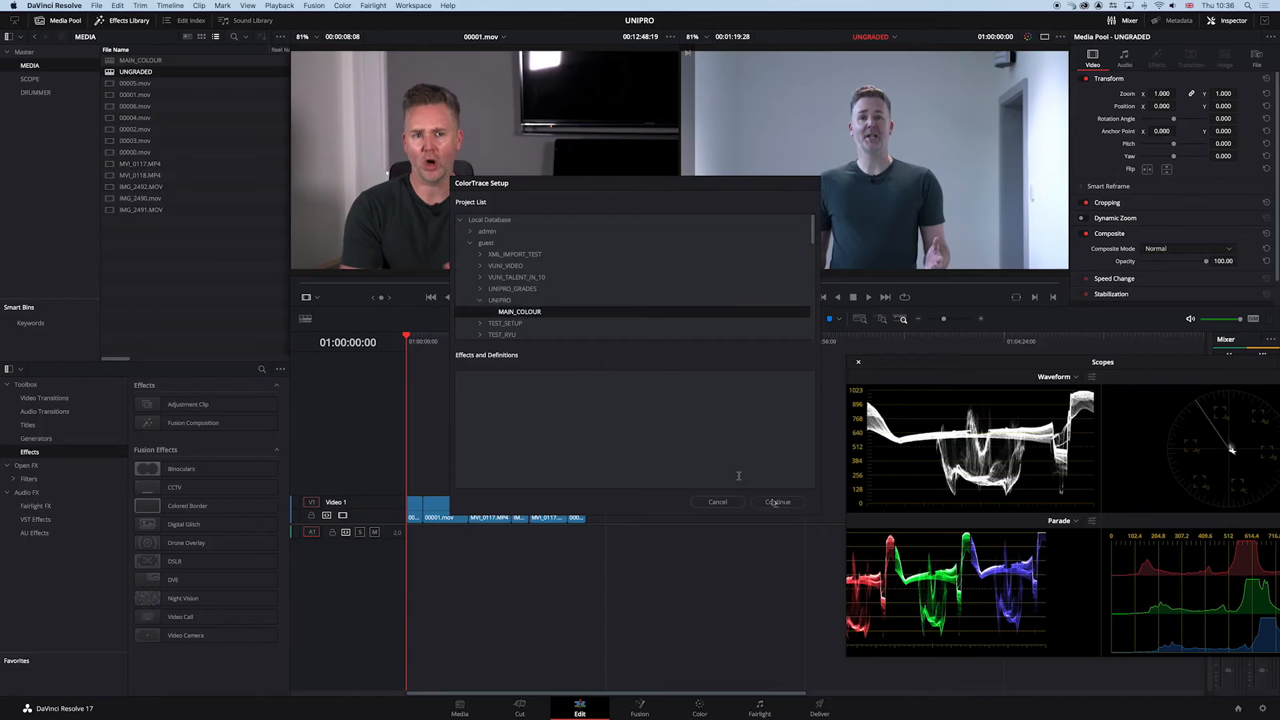
# Continue to the match list and inspect clip 01's matching source, 00004.mov.
pyautogui.click(776, 502)
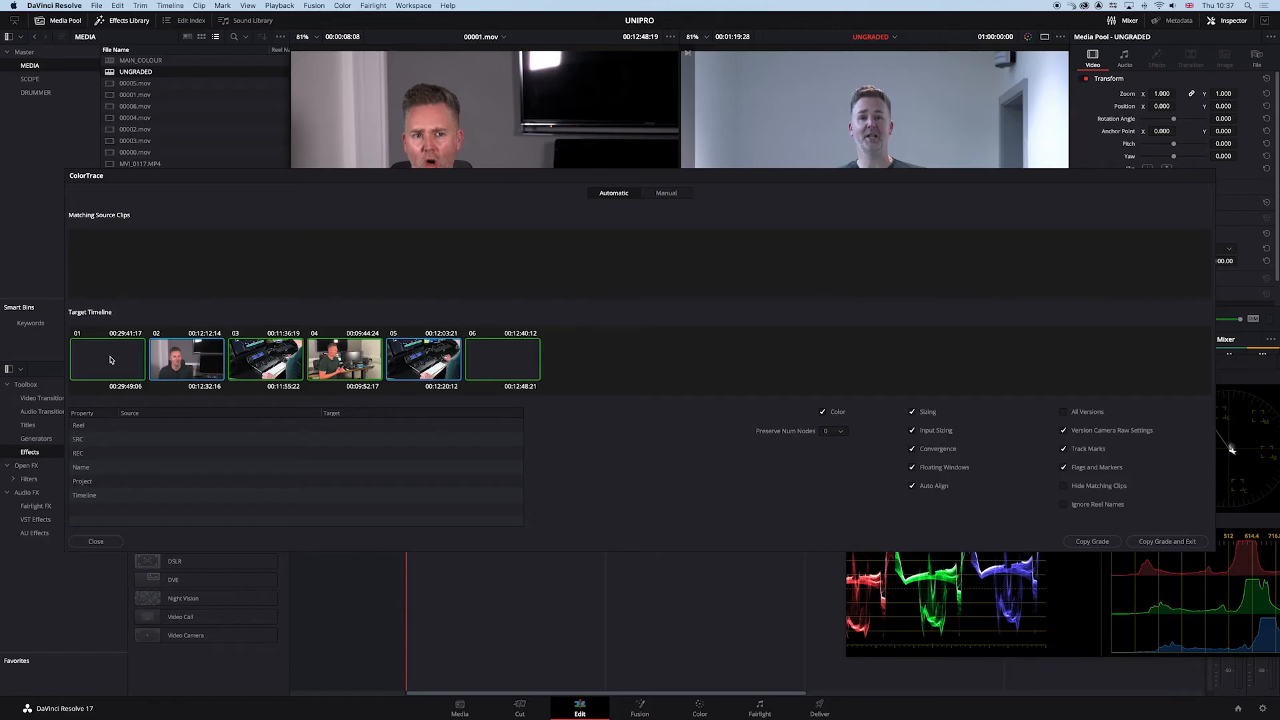
pyautogui.moveTo(127, 369)
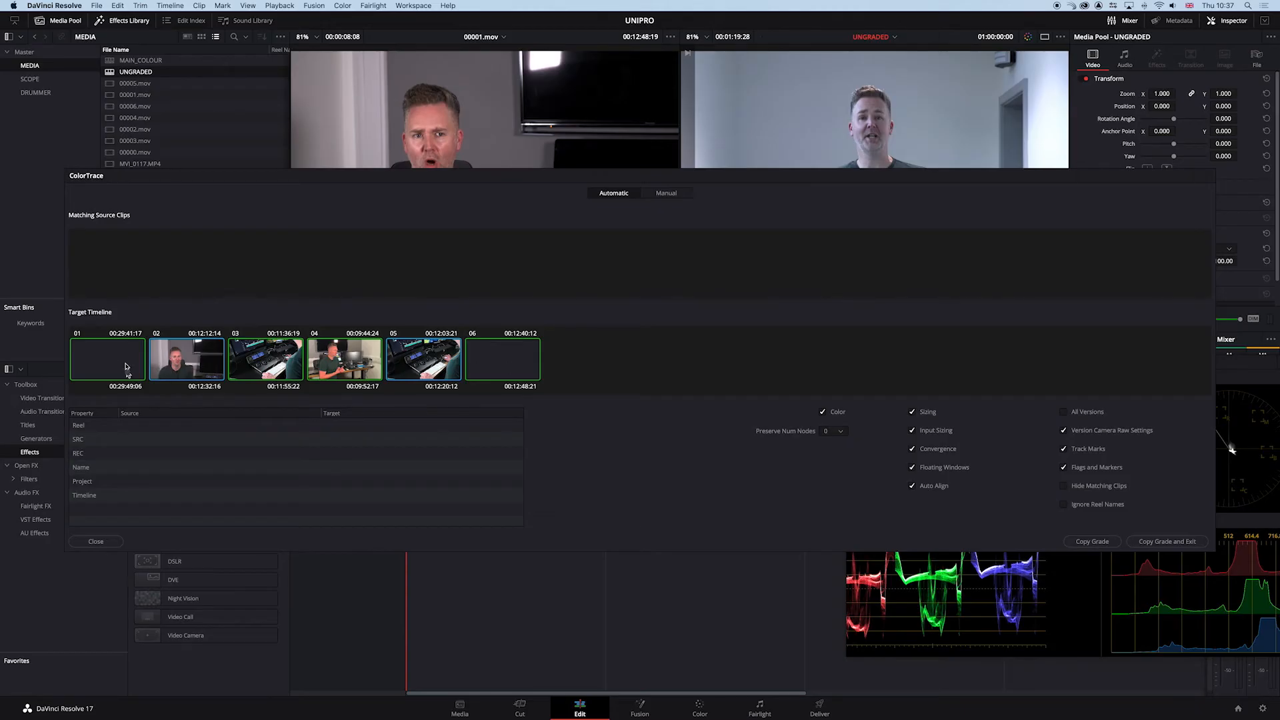
pyautogui.moveTo(92, 365)
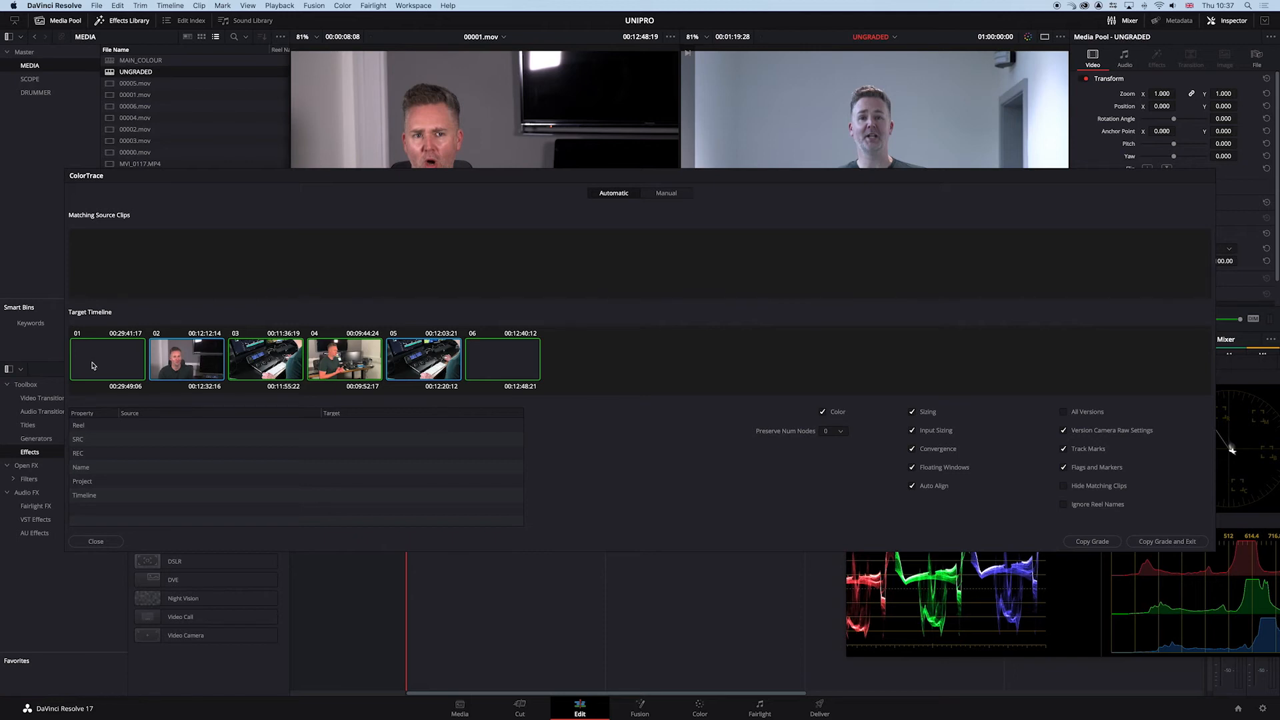
pyautogui.moveTo(257, 373)
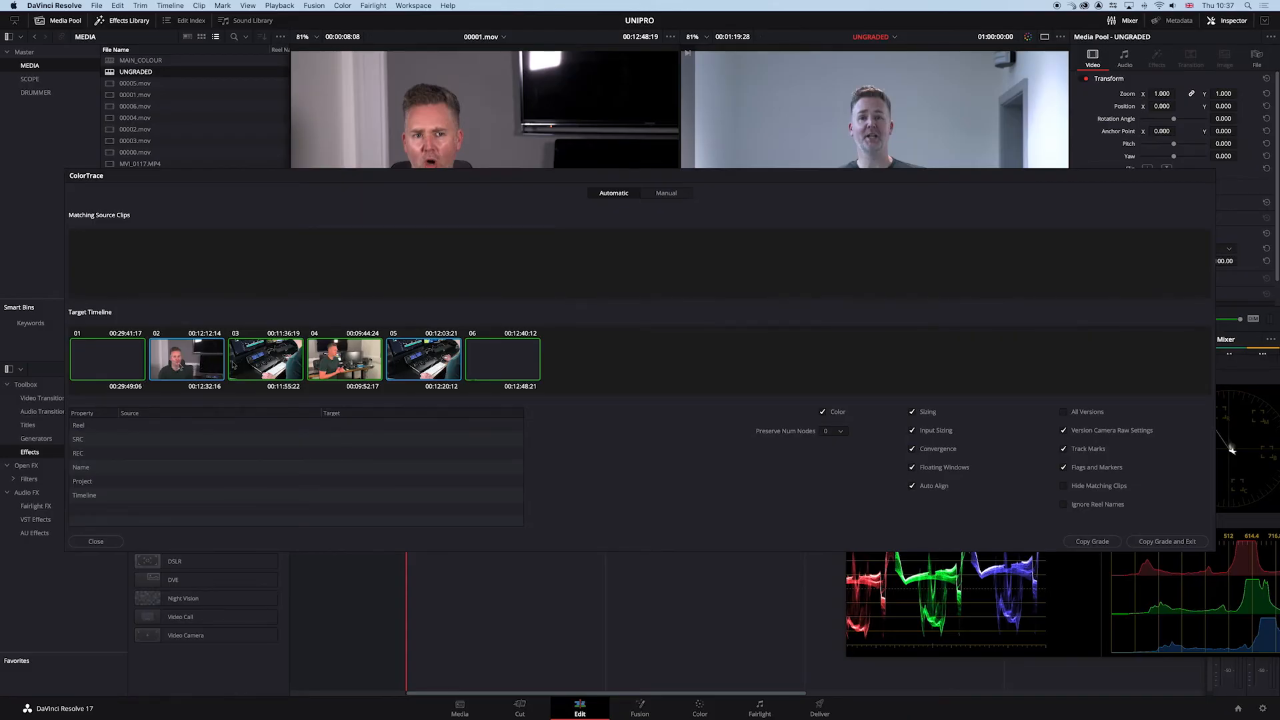
pyautogui.click(107, 360)
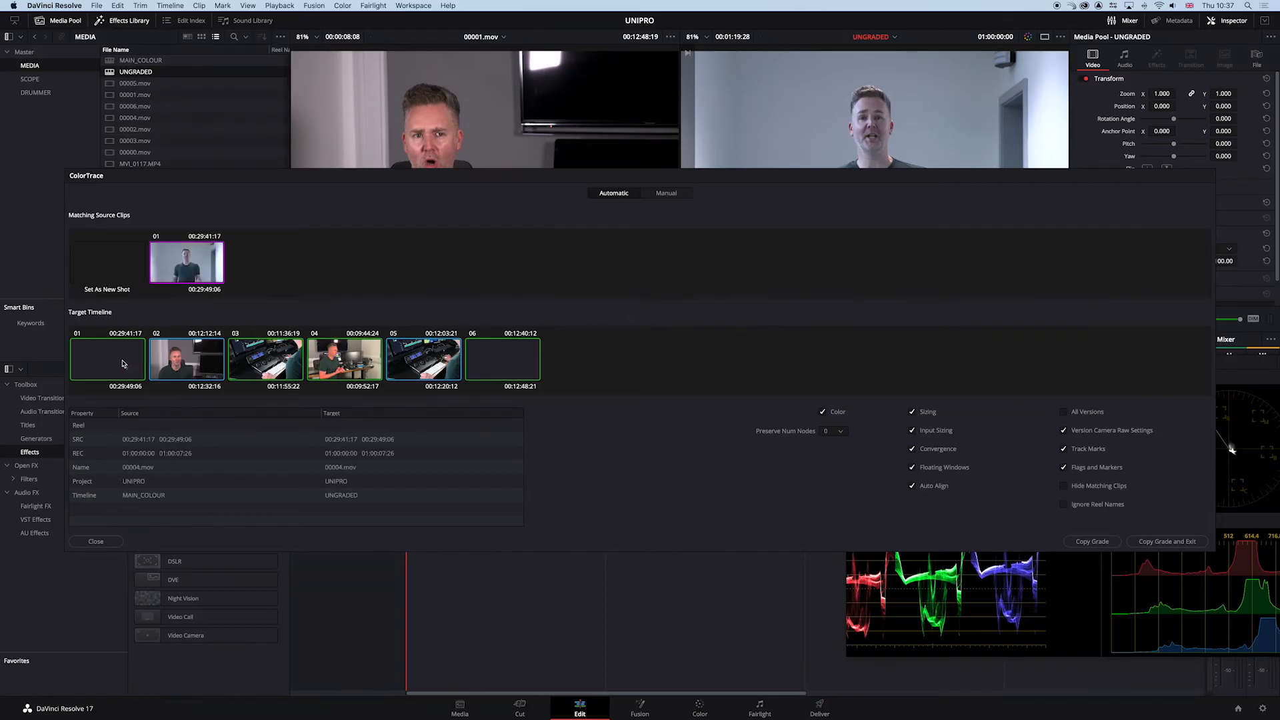
pyautogui.moveTo(119, 359)
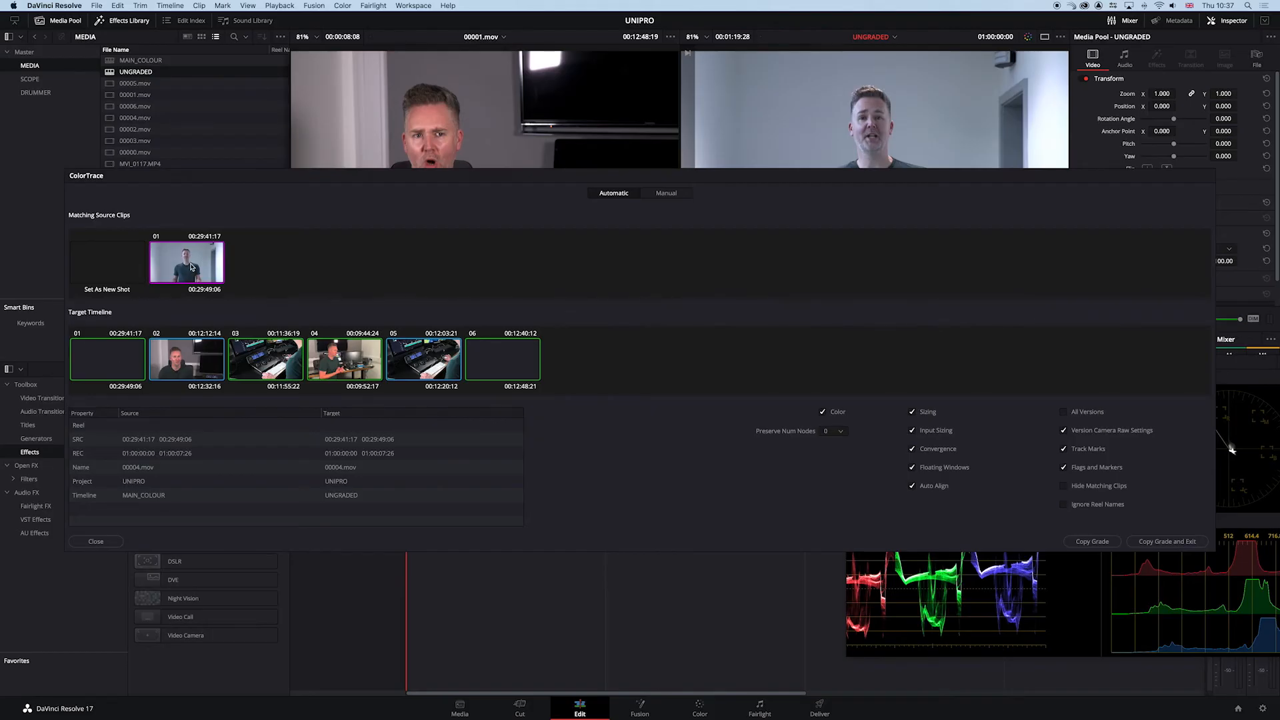
# Confirm each target clip's source match, choosing MVI_0117.MP4 for clip 05.
pyautogui.click(186, 357)
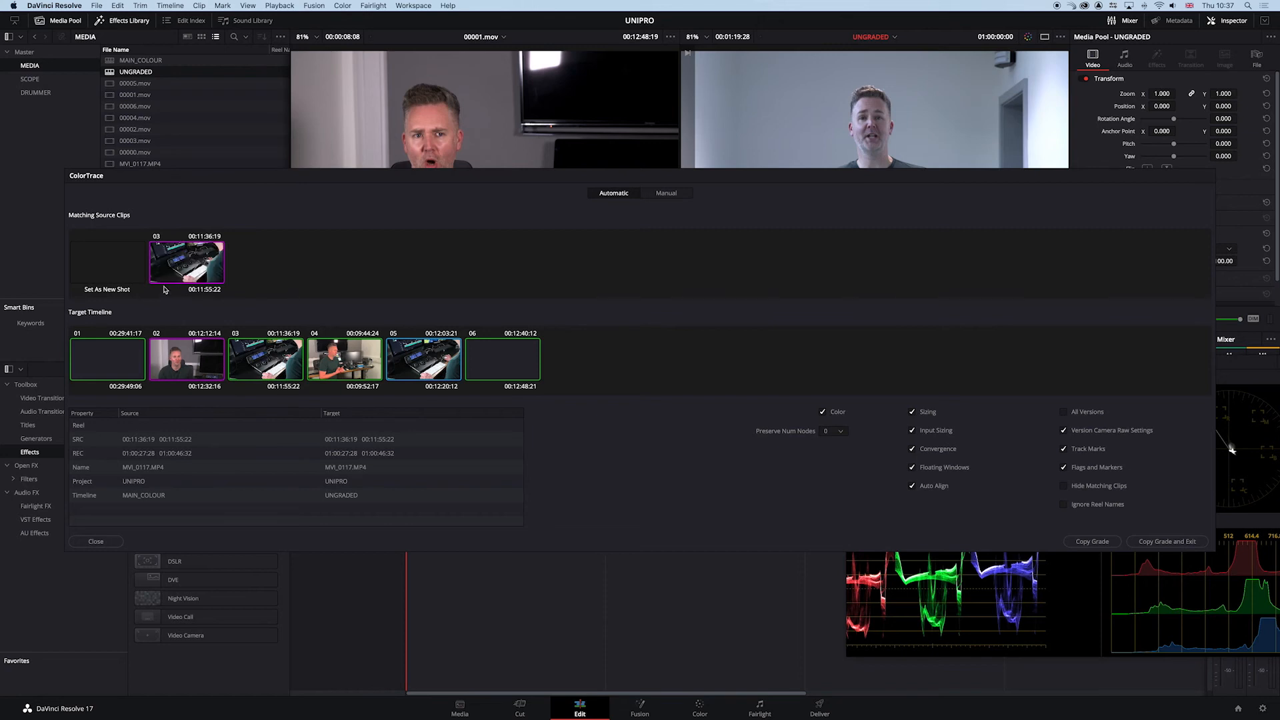
pyautogui.click(344, 357)
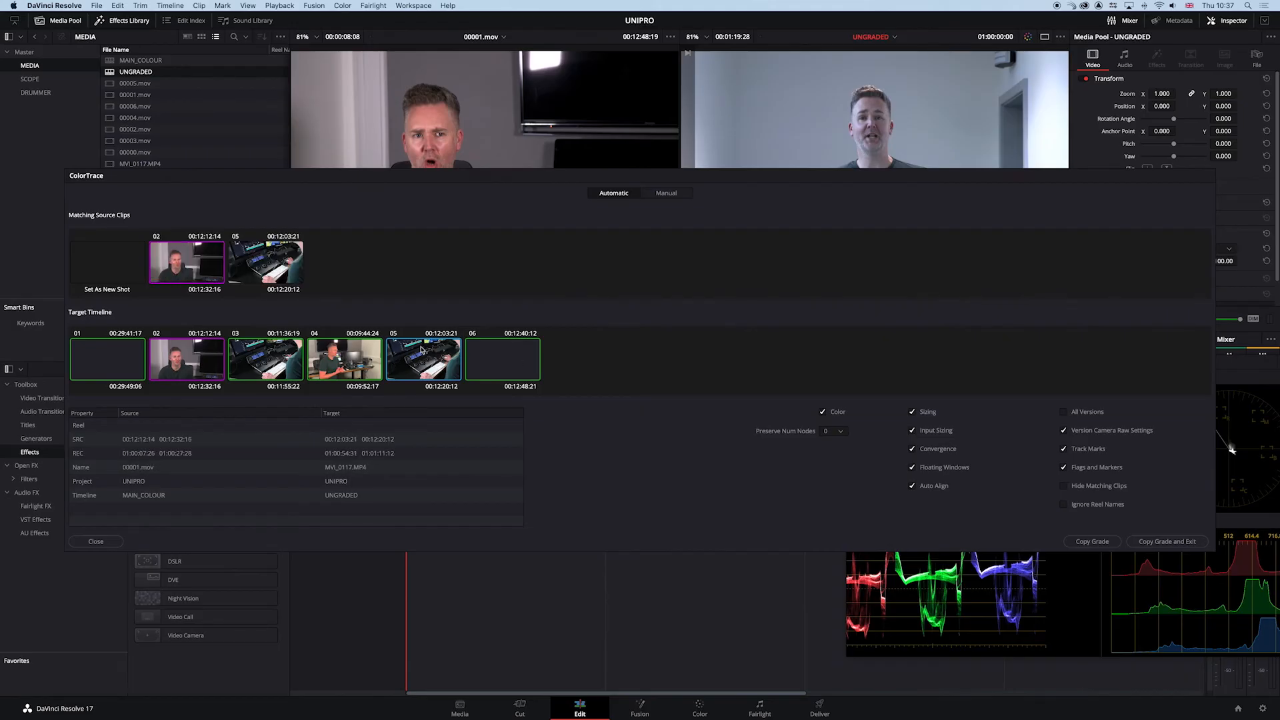
pyautogui.moveTo(216, 273)
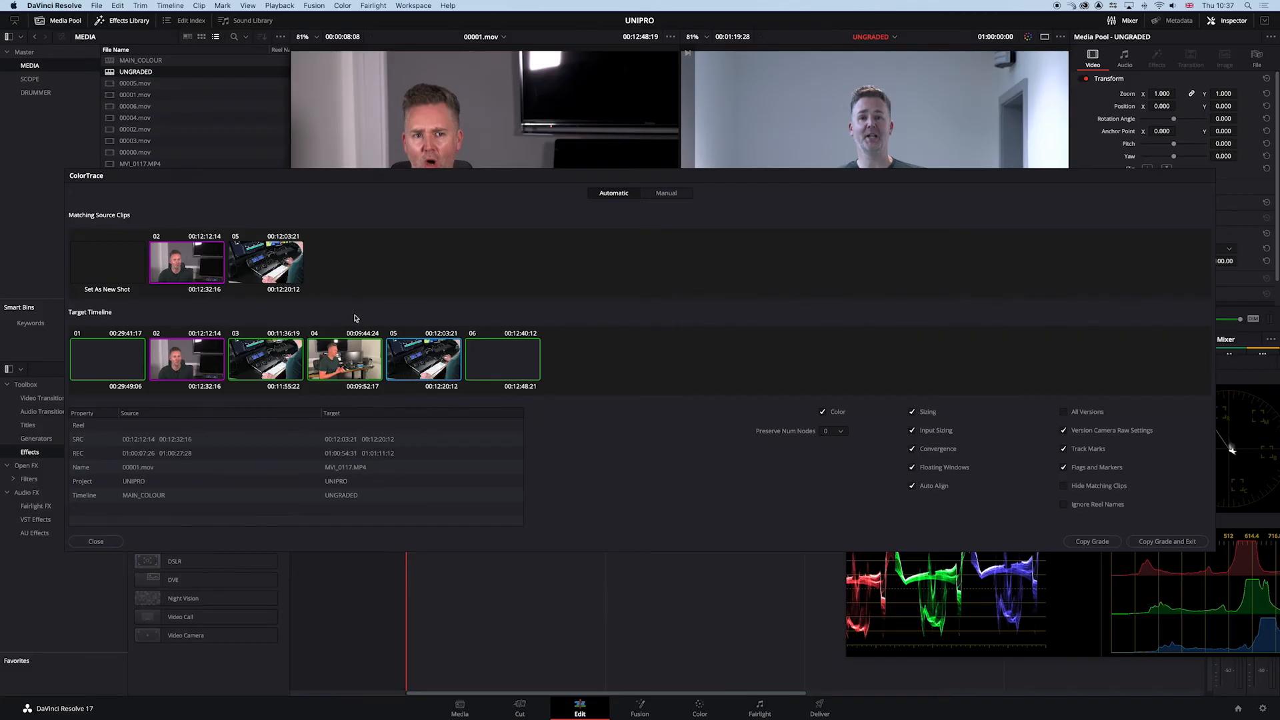
pyautogui.click(265, 261)
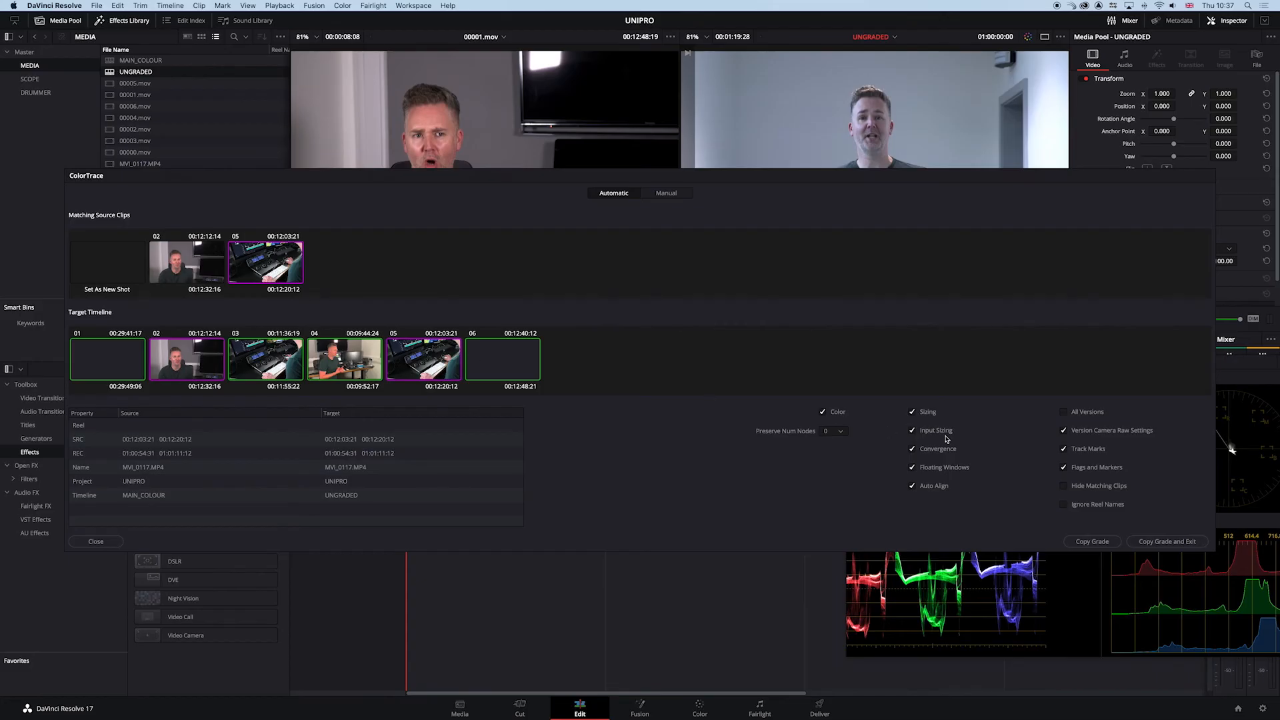
pyautogui.moveTo(928, 471)
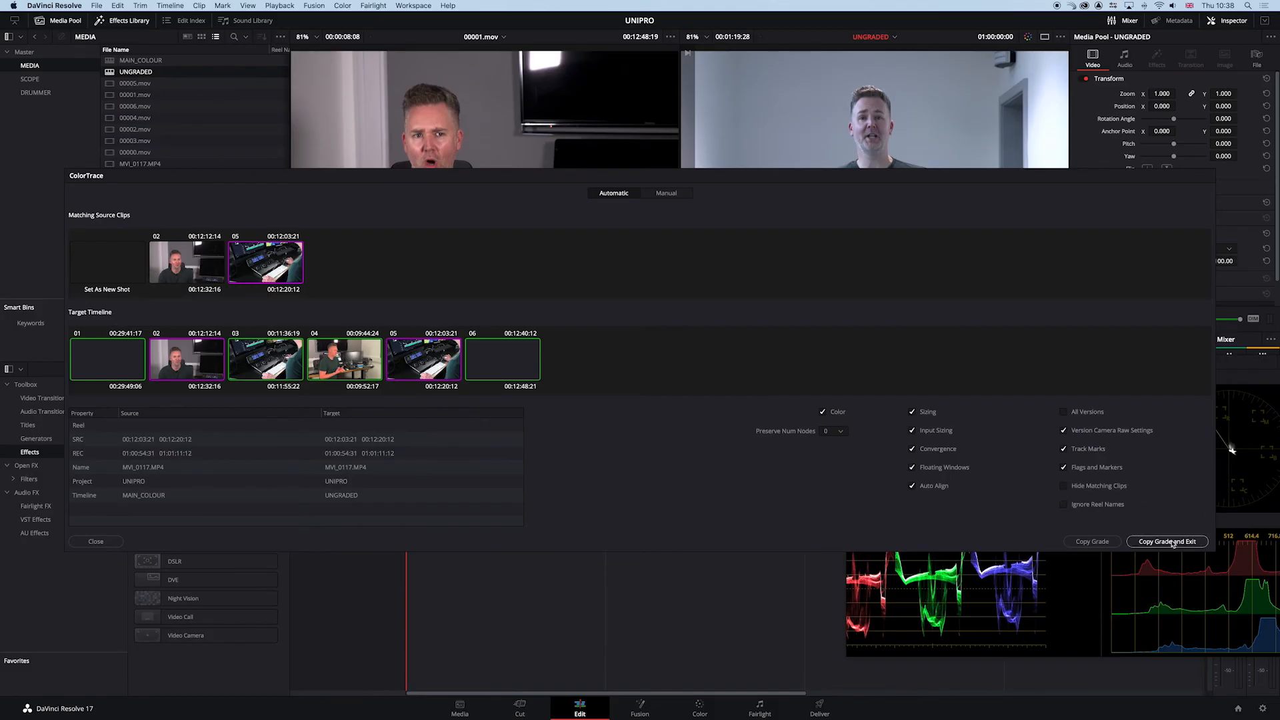
# Copy the traced grades, then view clip 01's node tree on the Color page.
pyautogui.click(1166, 541)
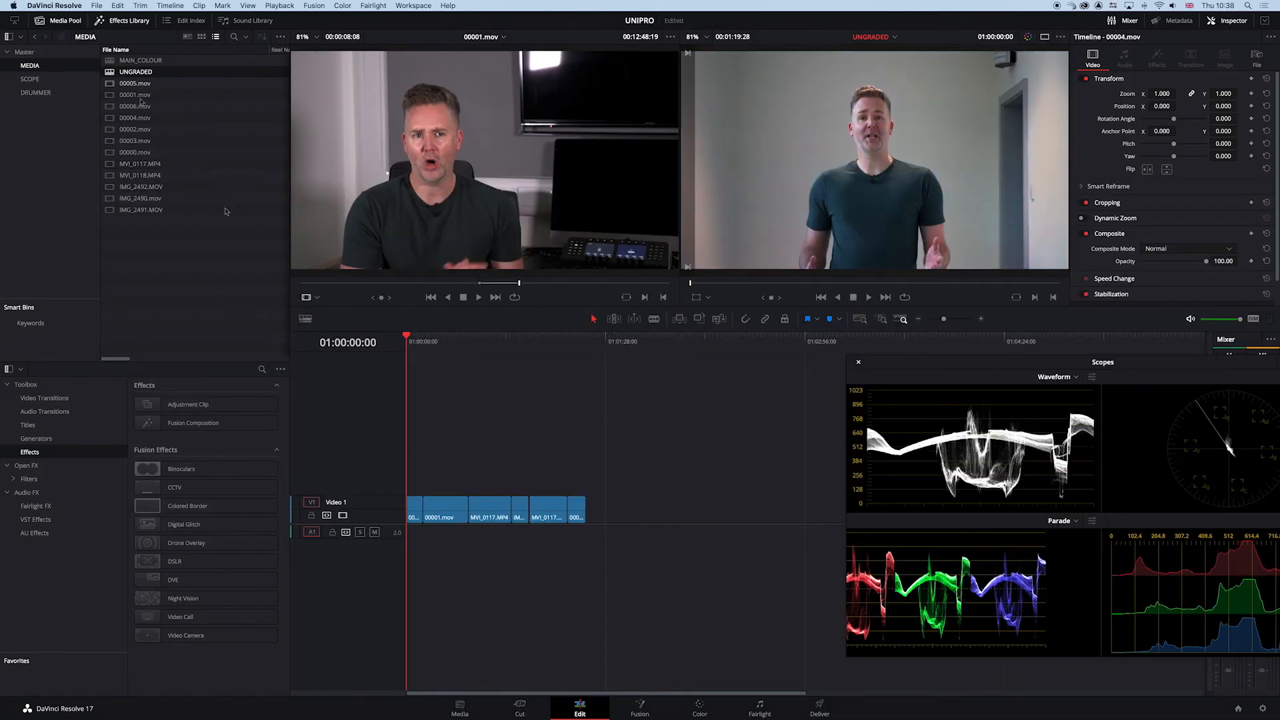
pyautogui.click(698, 706)
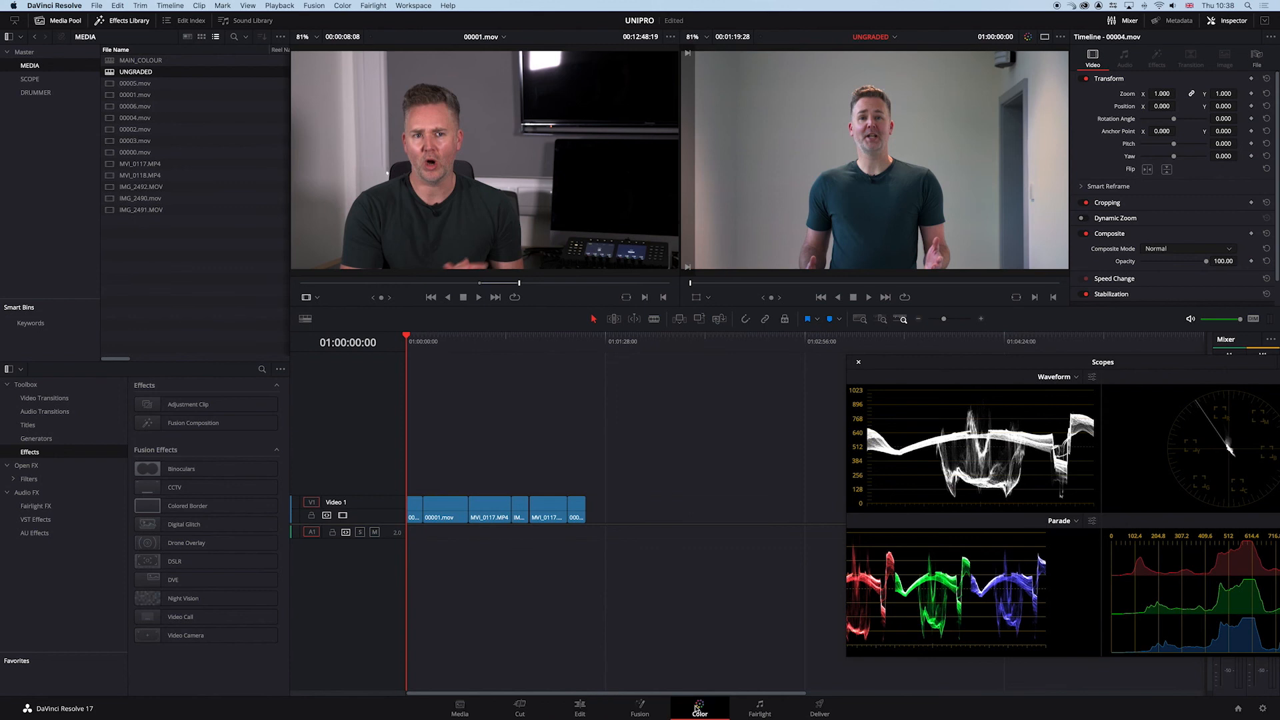
pyautogui.click(698, 704)
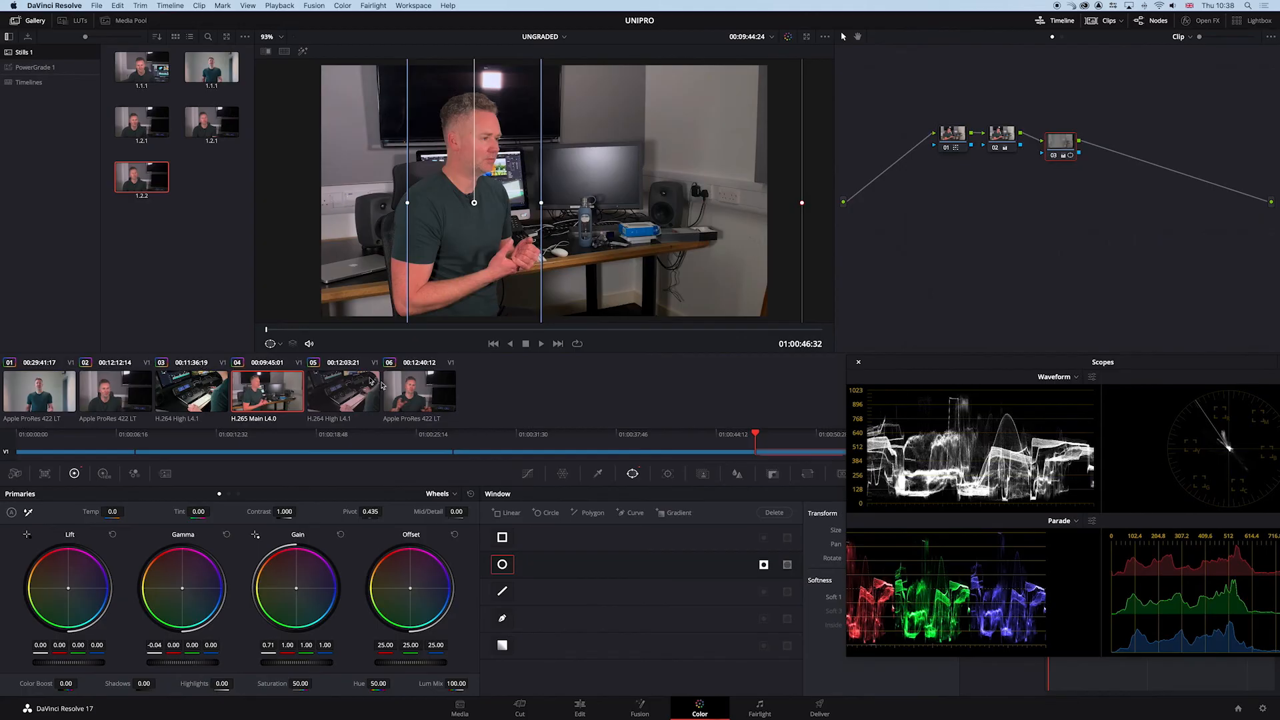
pyautogui.click(38, 394)
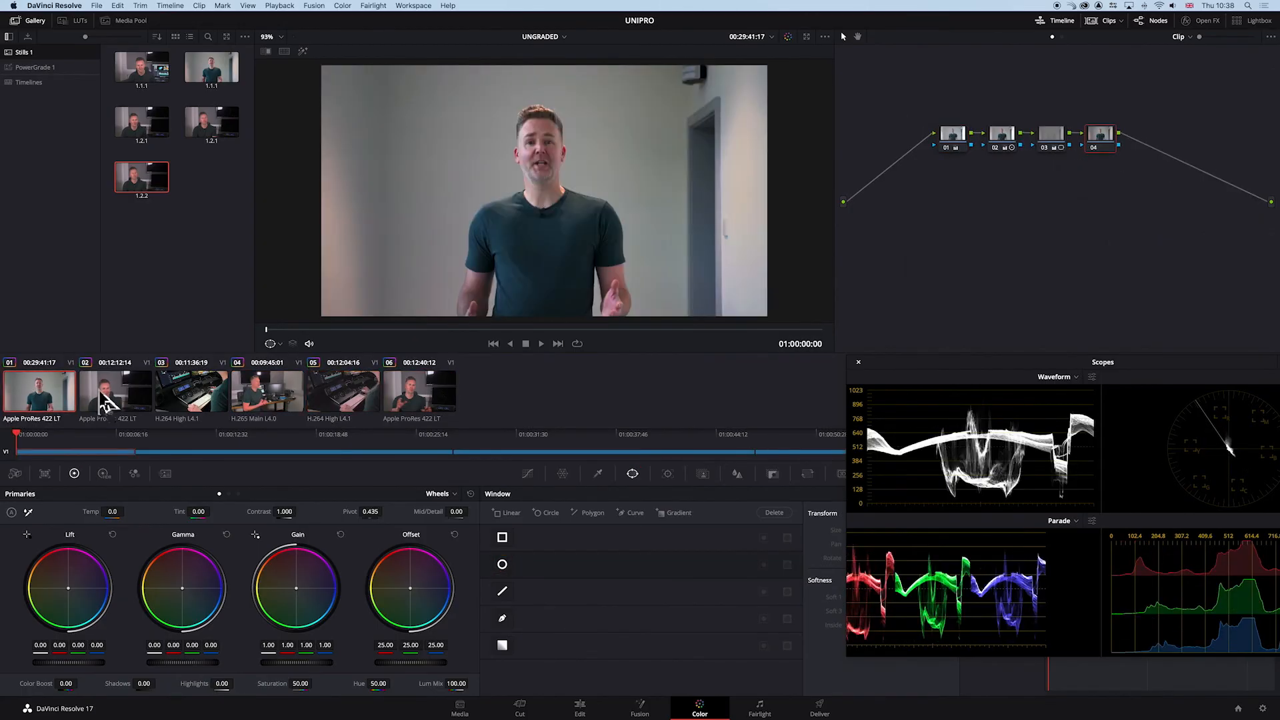